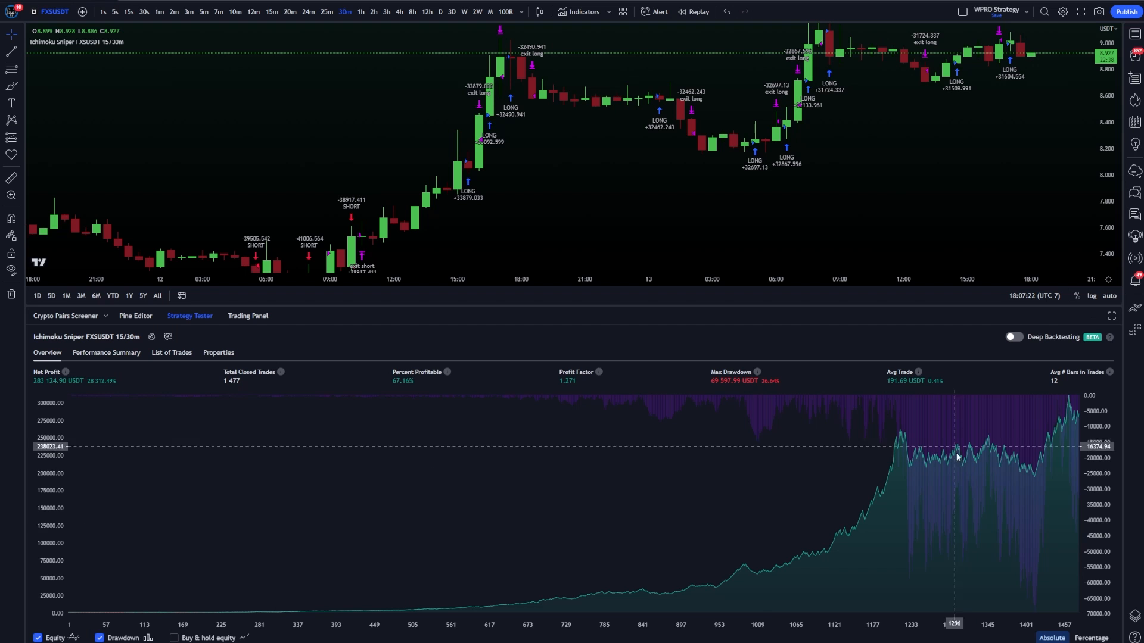
mouse_move(582, 221)
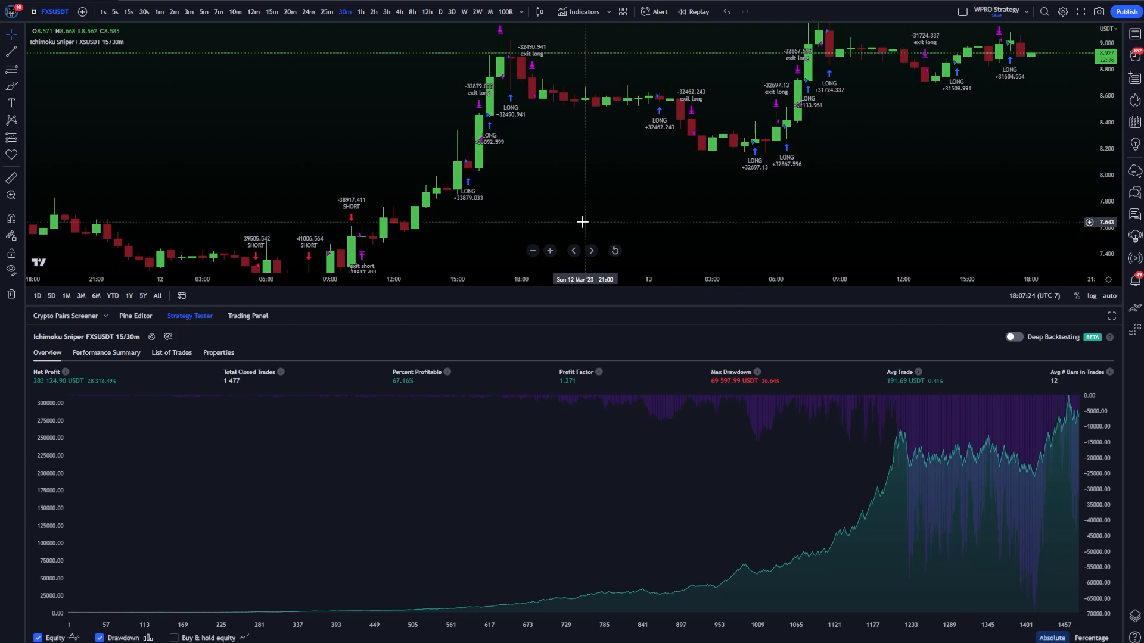
mouse_move(778, 251)
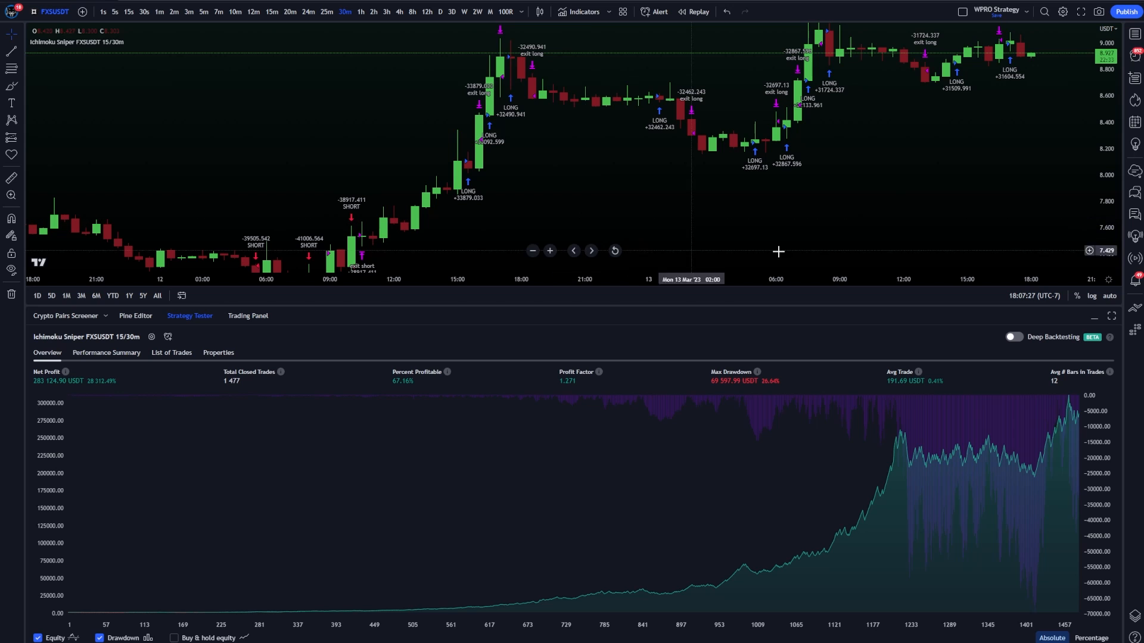